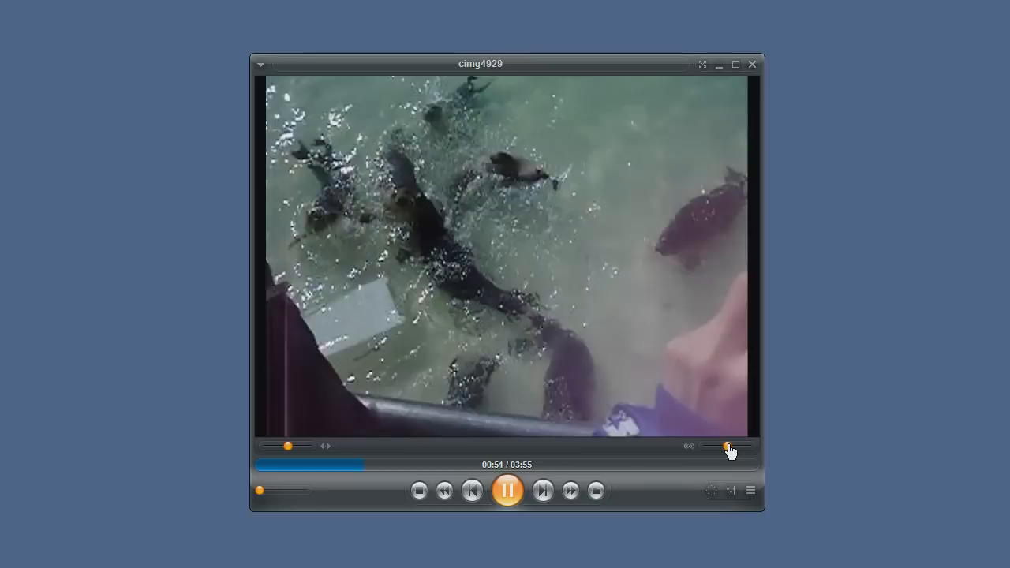
mouse_move(727, 448)
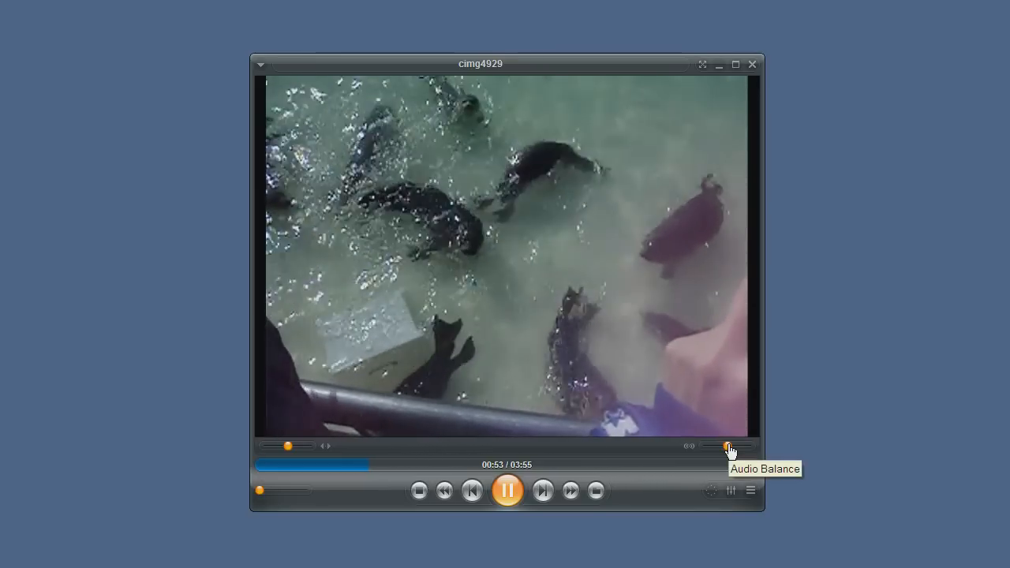